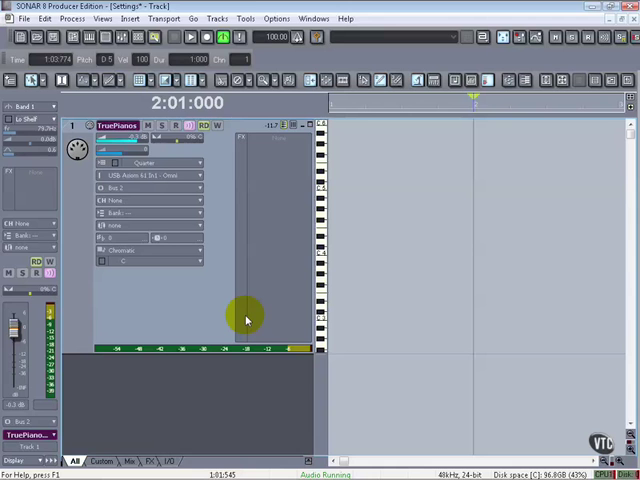
pyautogui.moveTo(248, 258)
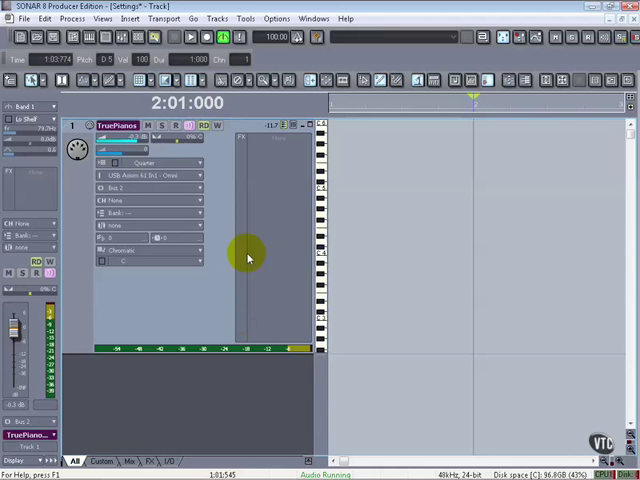
pyautogui.moveTo(394, 216)
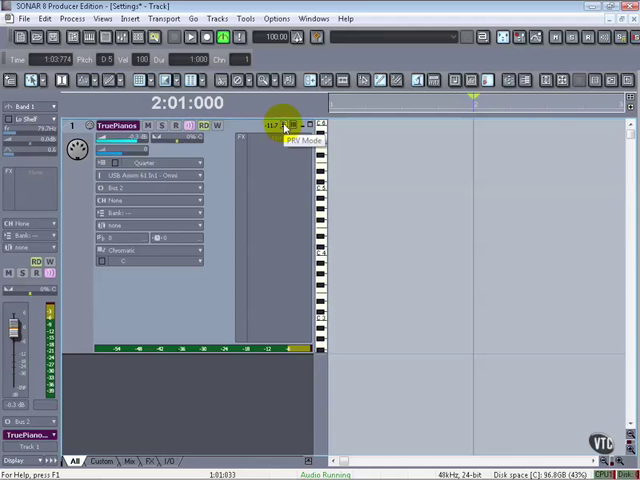
# Step: Briefly view the full piano roll editor, then place a first note at measure 1 in the inline grid
pyautogui.click(284, 126)
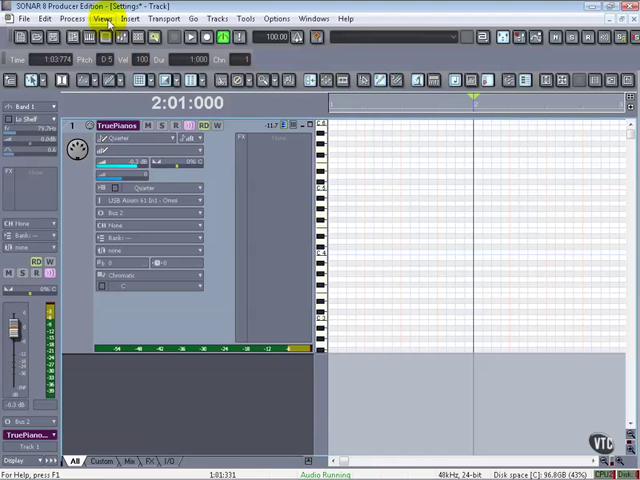
pyautogui.click(100, 18)
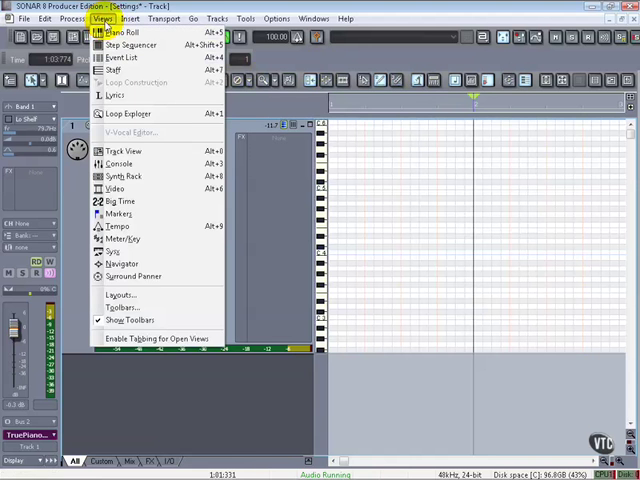
pyautogui.click(114, 32)
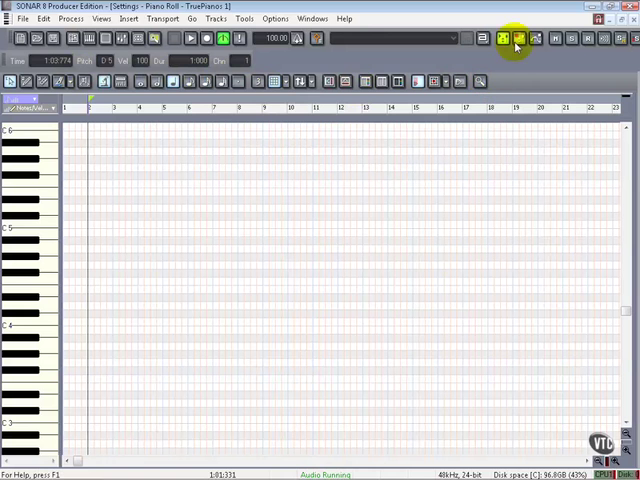
pyautogui.click(516, 38)
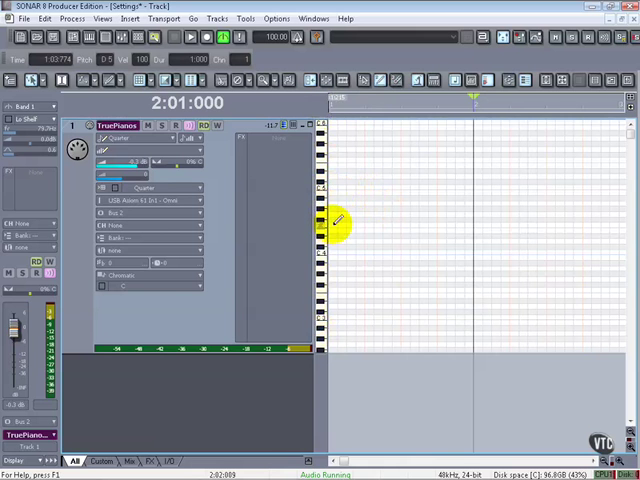
pyautogui.click(408, 80)
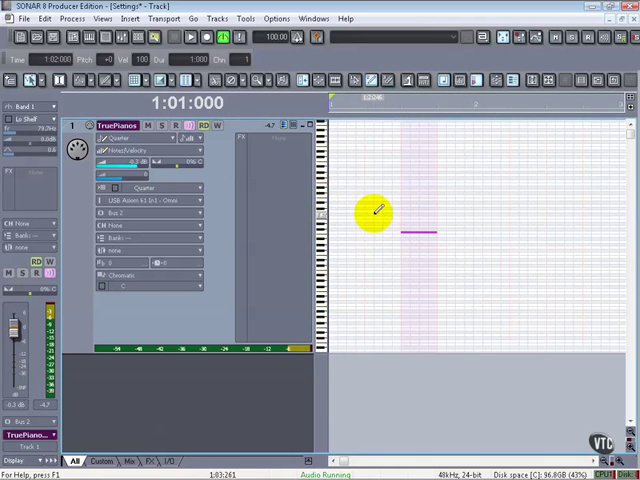
# Step: Draw a second note just above the first and toggle Show/Hide Notes in the inline PRV toolbar
pyautogui.click(410, 80)
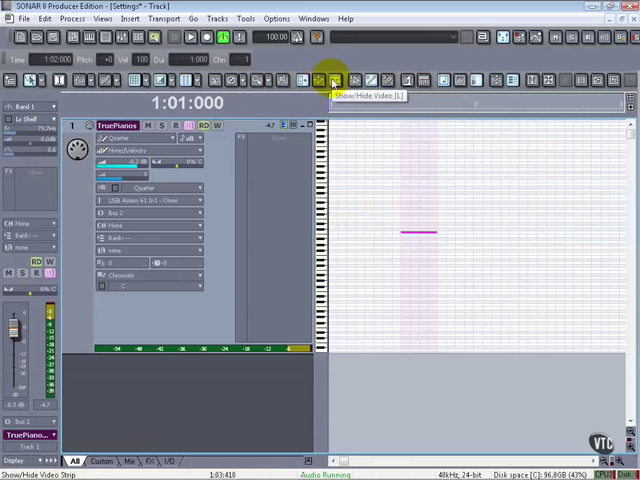
pyautogui.moveTo(356, 80)
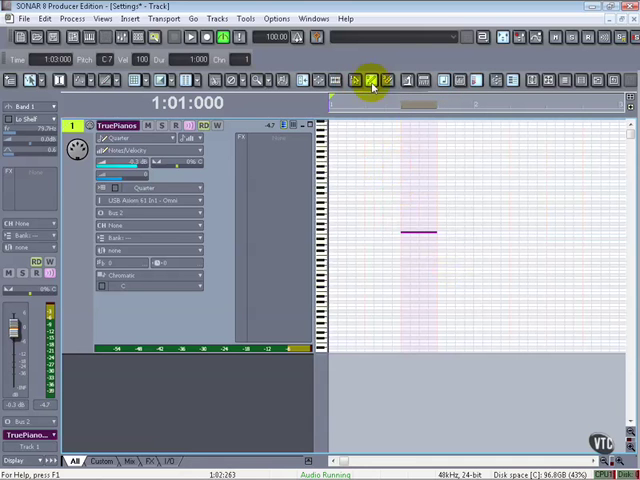
pyautogui.click(410, 208)
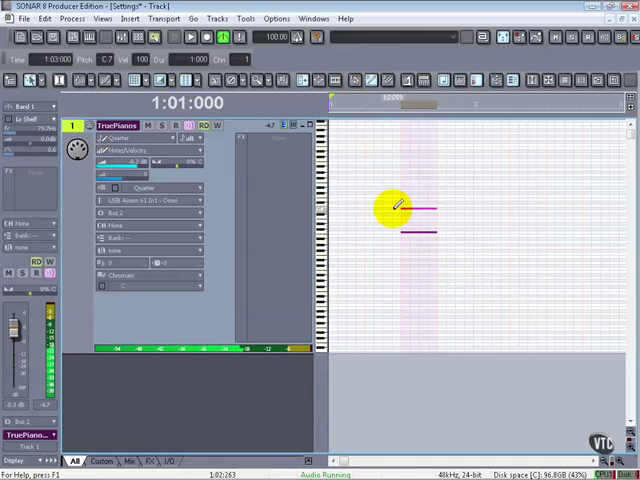
pyautogui.click(376, 80)
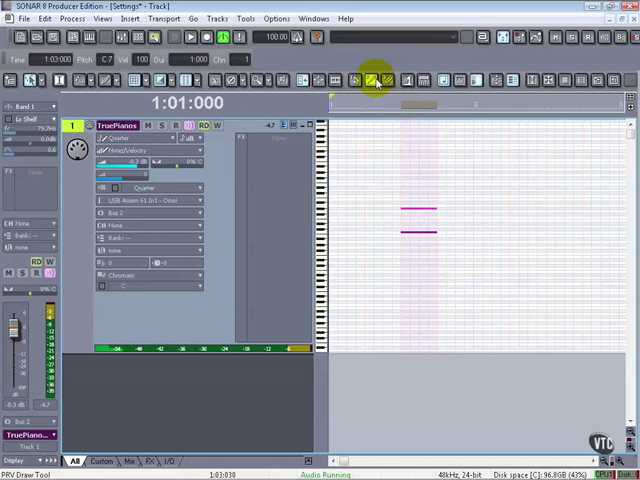
pyautogui.moveTo(372, 80)
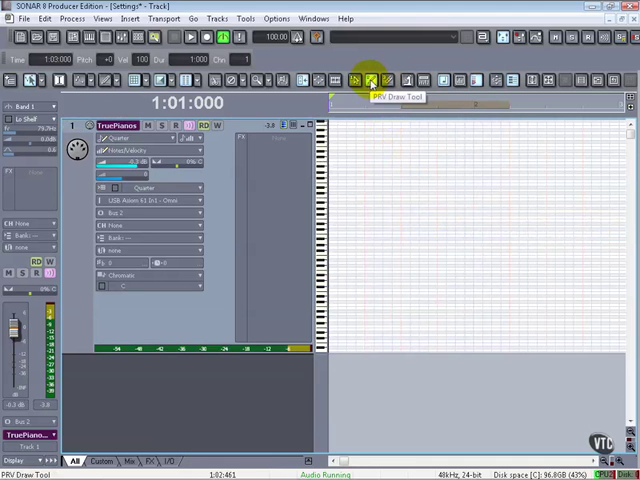
pyautogui.moveTo(378, 120)
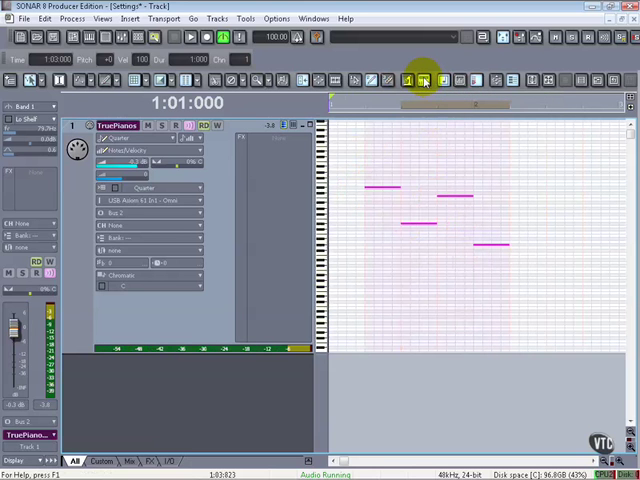
# Step: Turn on Show Velocity so each drawn note displays a vertical velocity bar
pyautogui.click(424, 80)
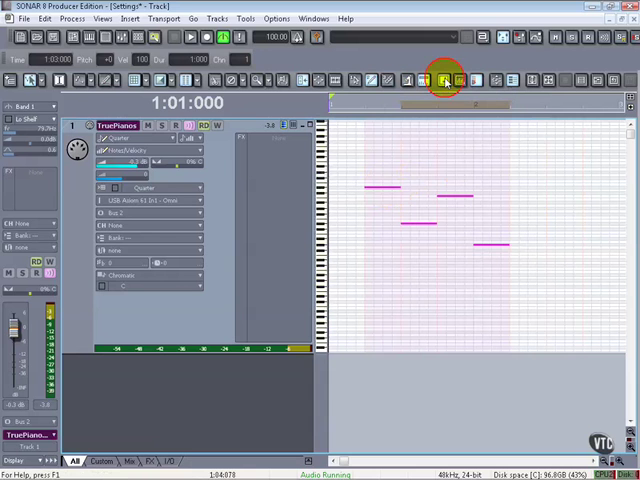
pyautogui.moveTo(456, 82)
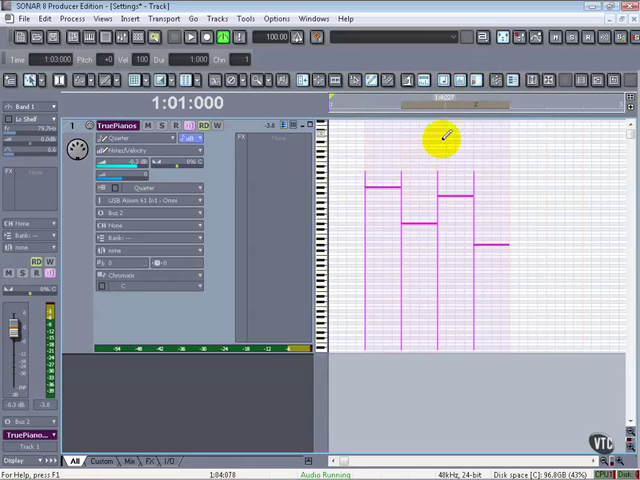
pyautogui.moveTo(476, 82)
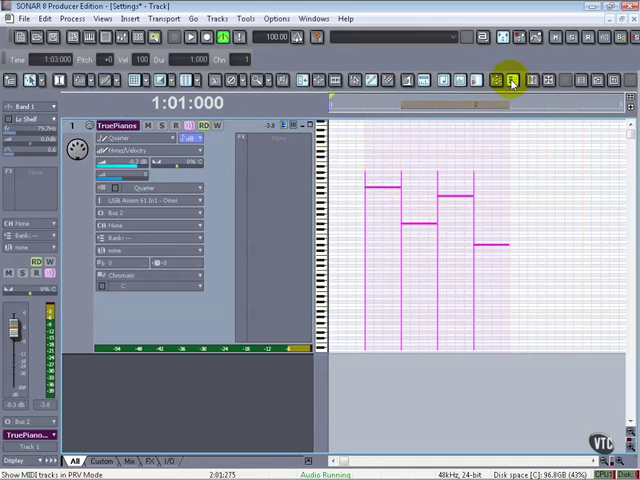
pyautogui.moveTo(532, 80)
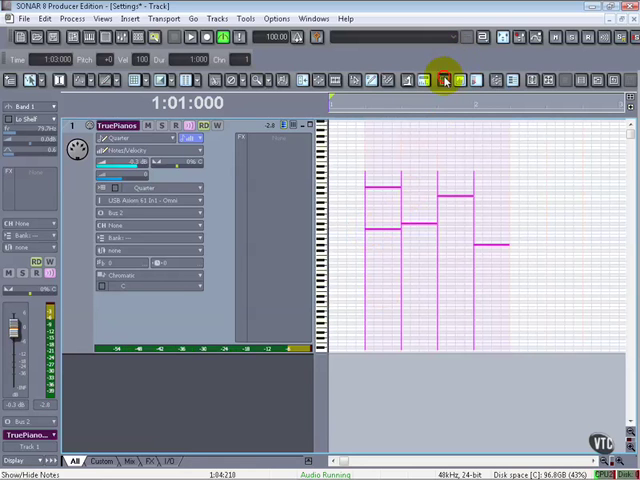
pyautogui.click(454, 80)
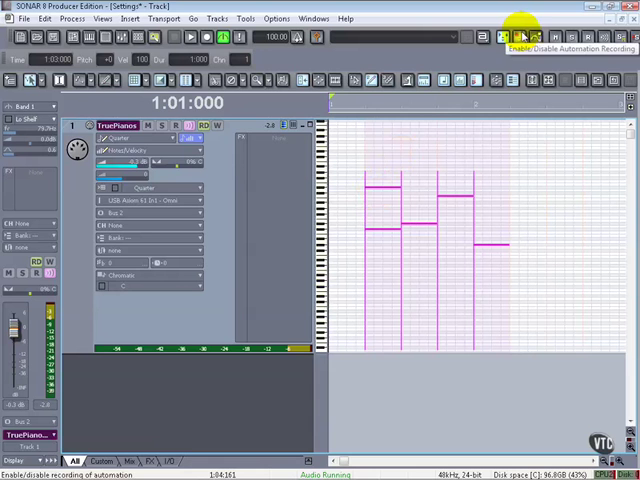
pyautogui.moveTo(538, 58)
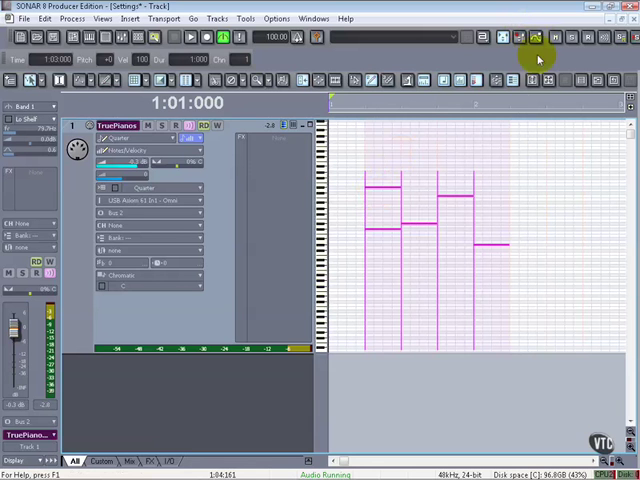